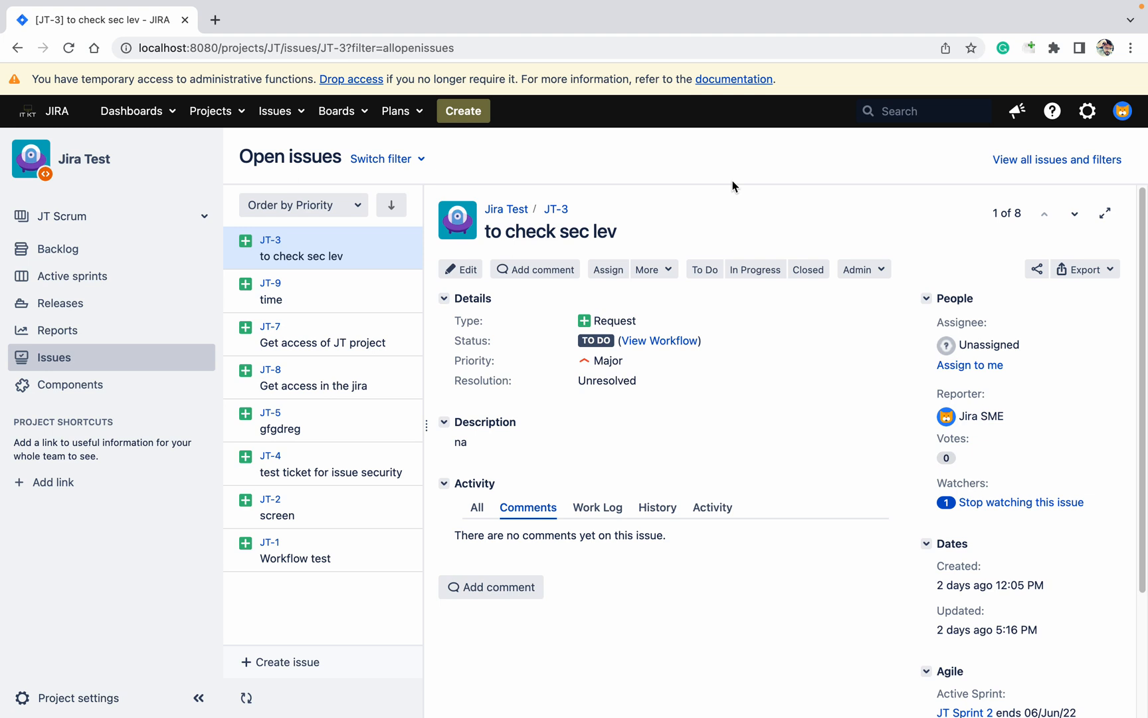
mouse_move(382, 159)
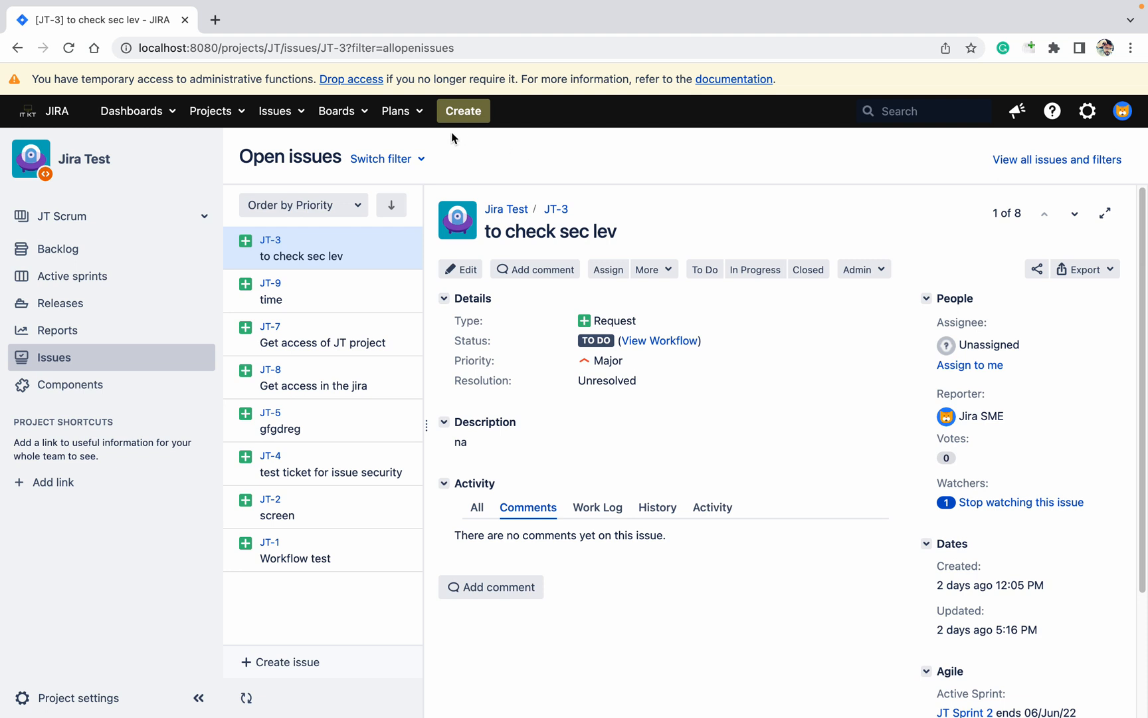
mouse_move(657, 176)
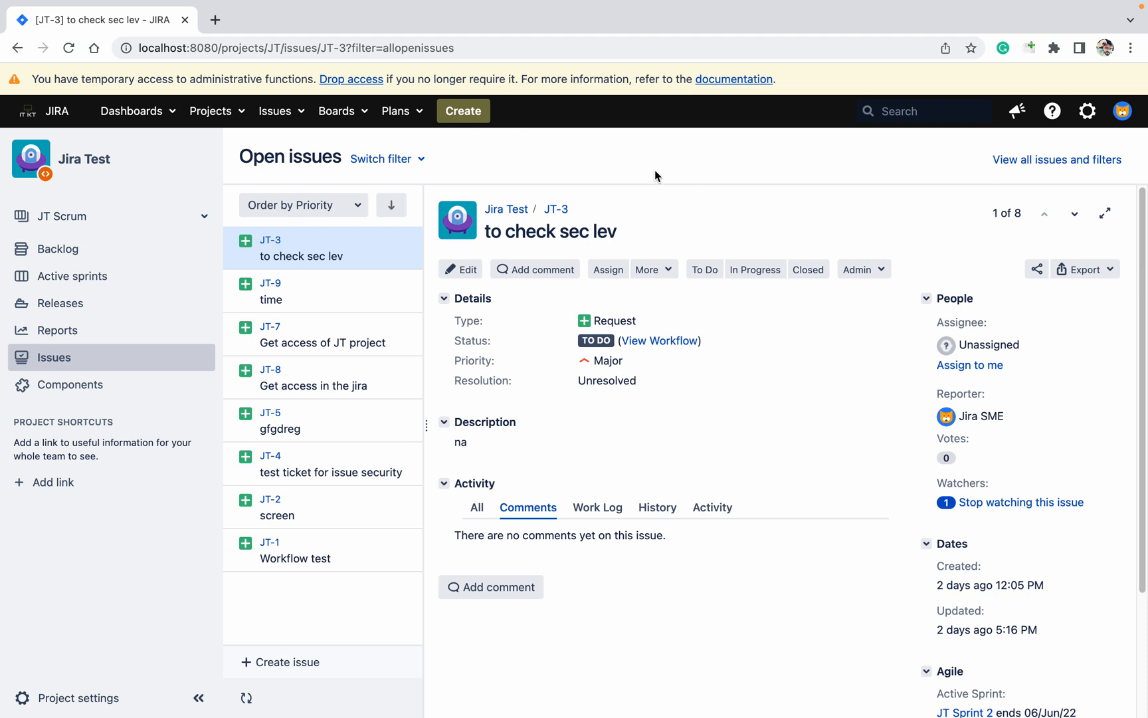
- Go to System administration and scroll the General configuration page to User Interface
click(1086, 110)
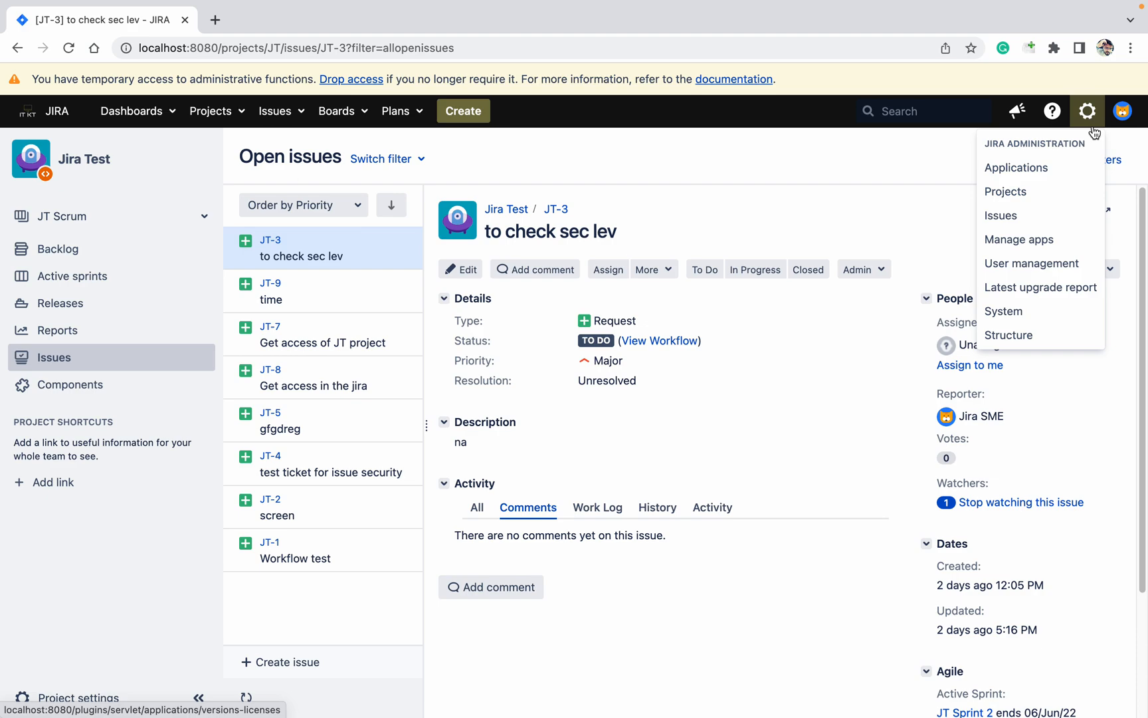
click(1004, 310)
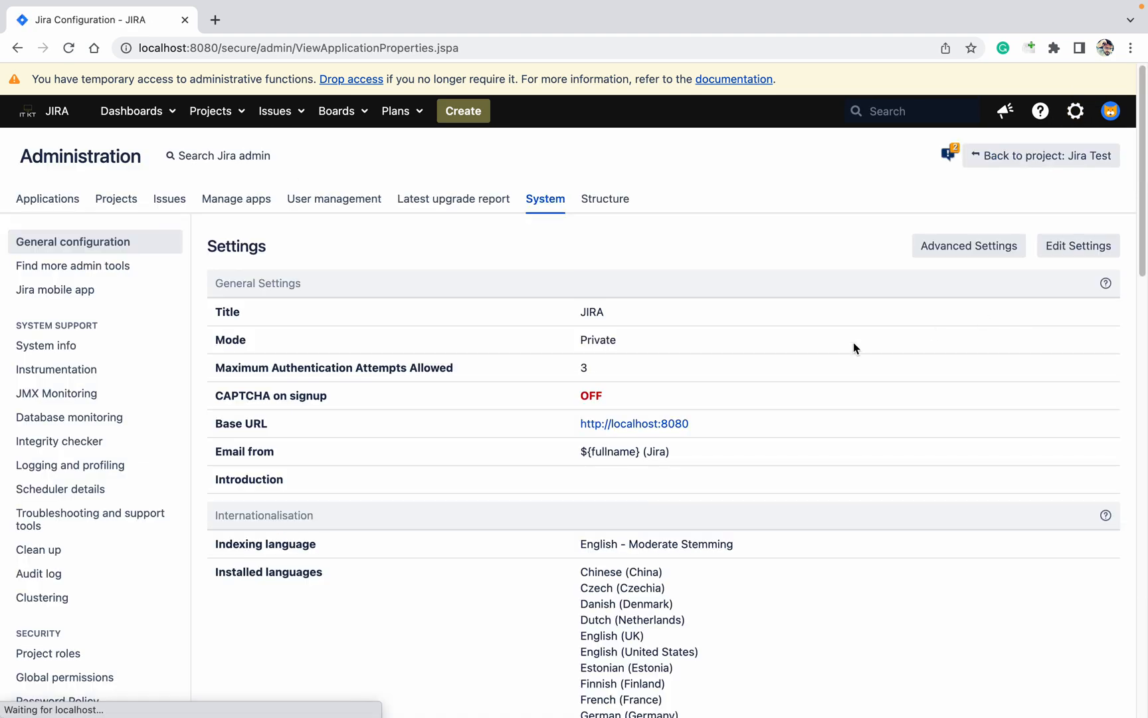
scroll(down, 3)
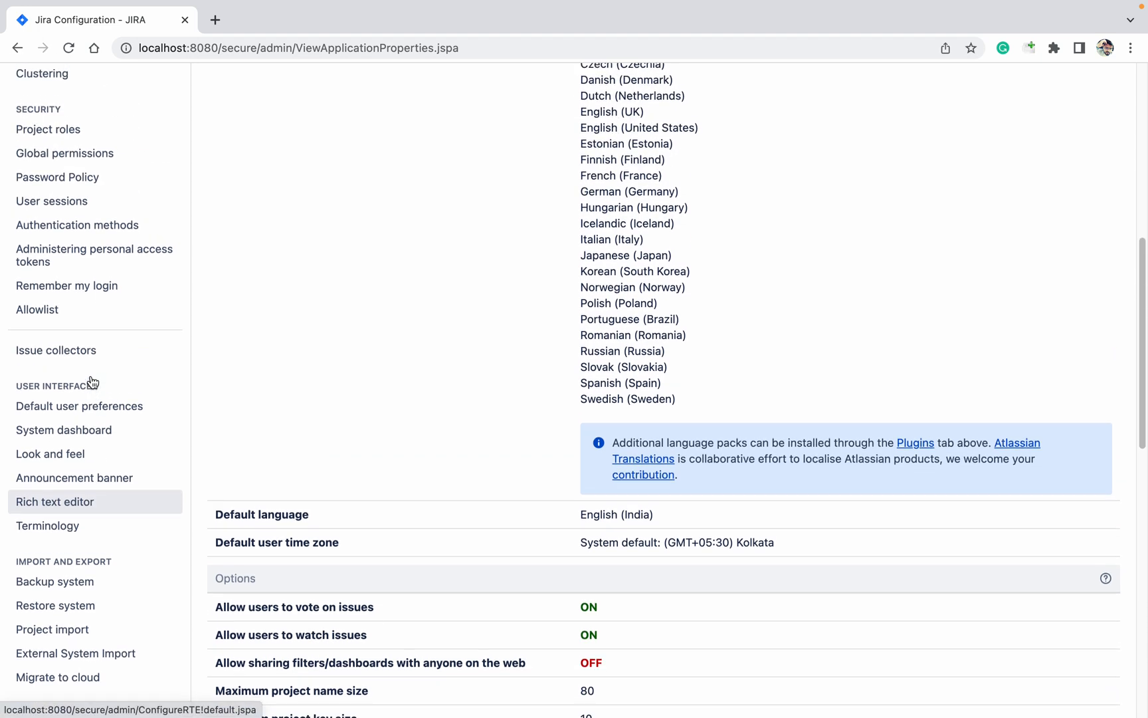
scroll(down, 3)
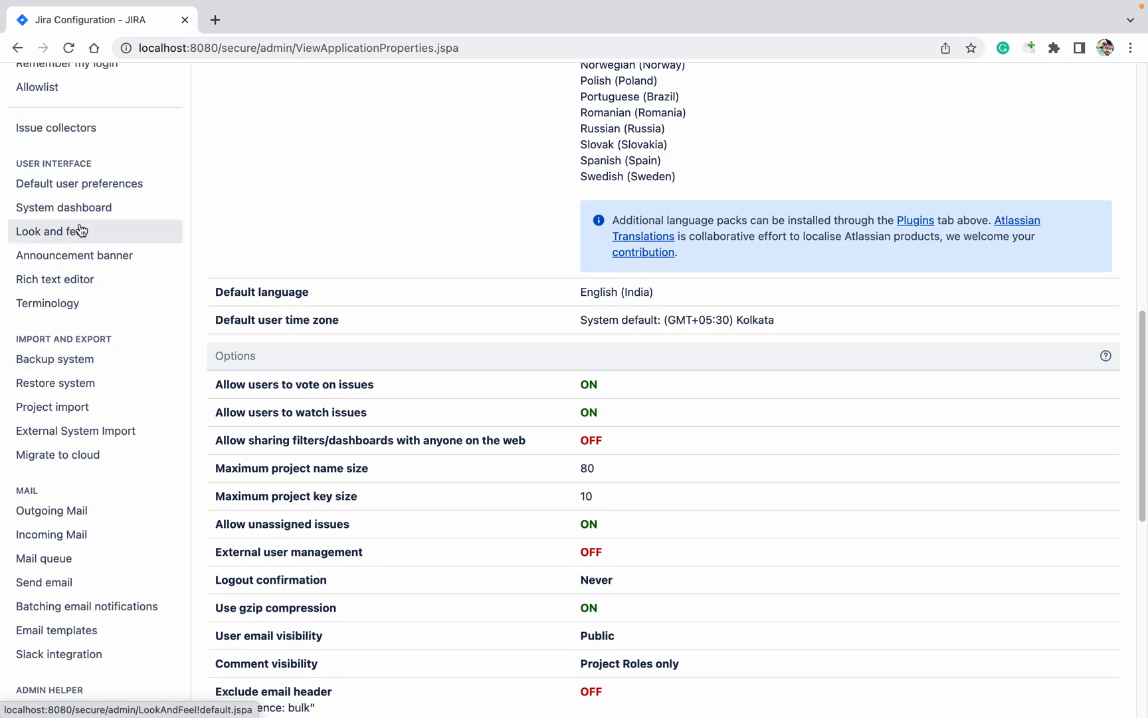
- Save the HTML maintenance message as the announcement banner, visible to logged-in users
click(73, 255)
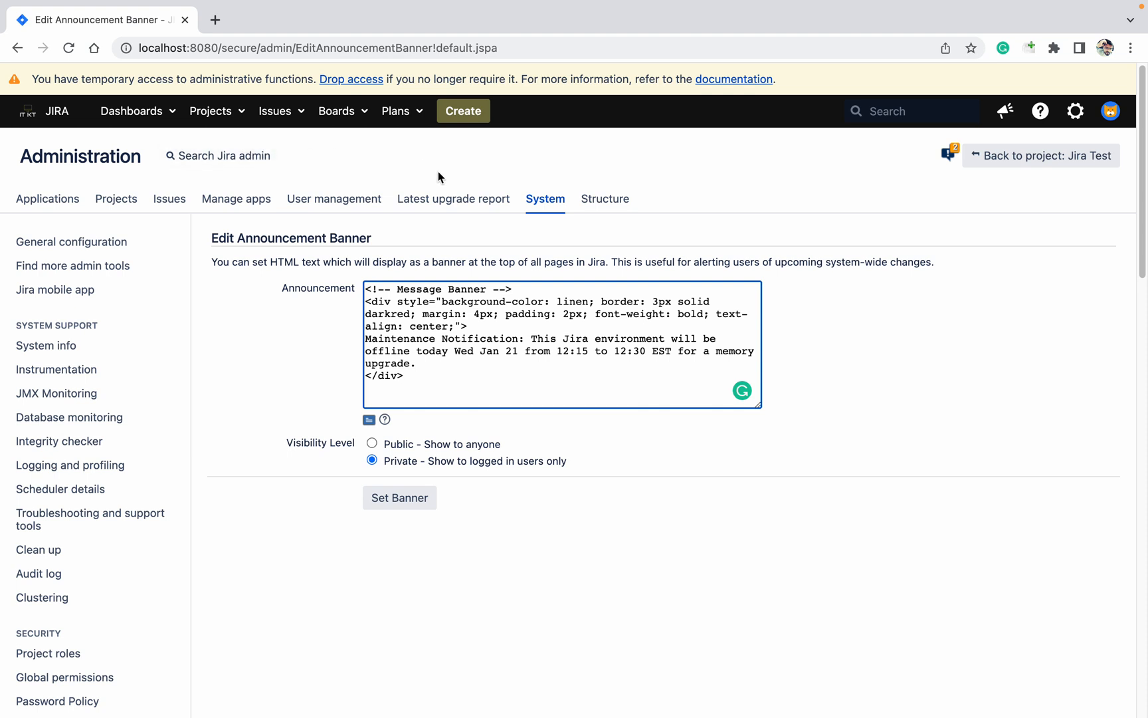
mouse_move(394, 472)
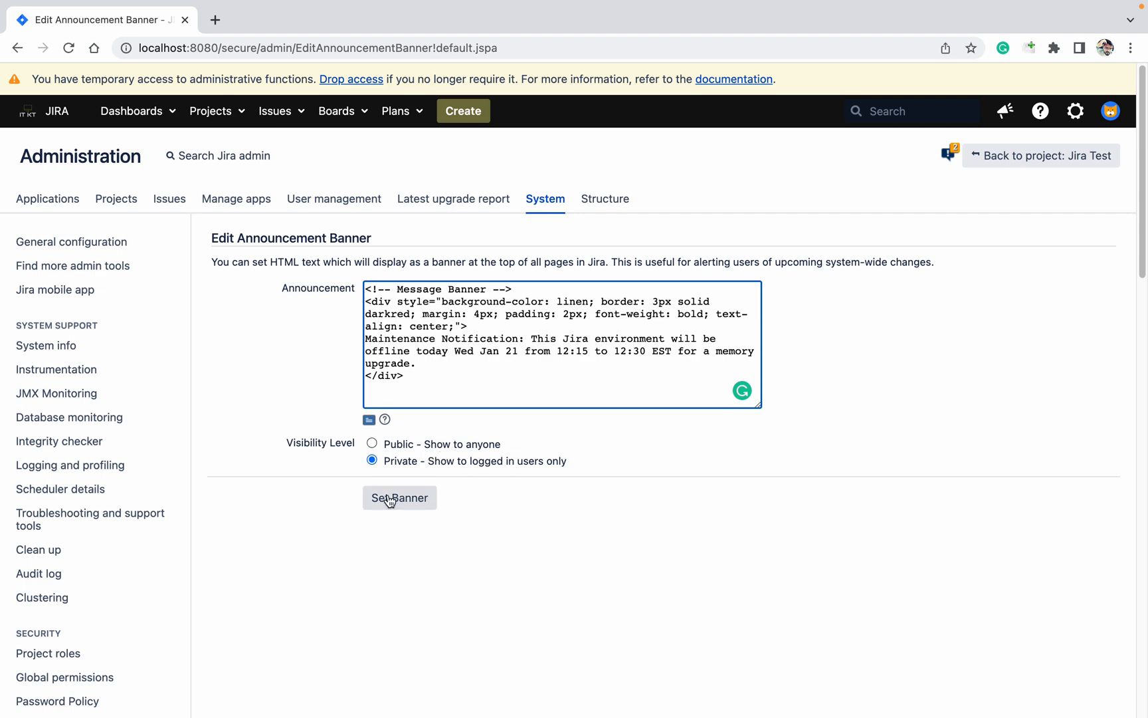
click(399, 497)
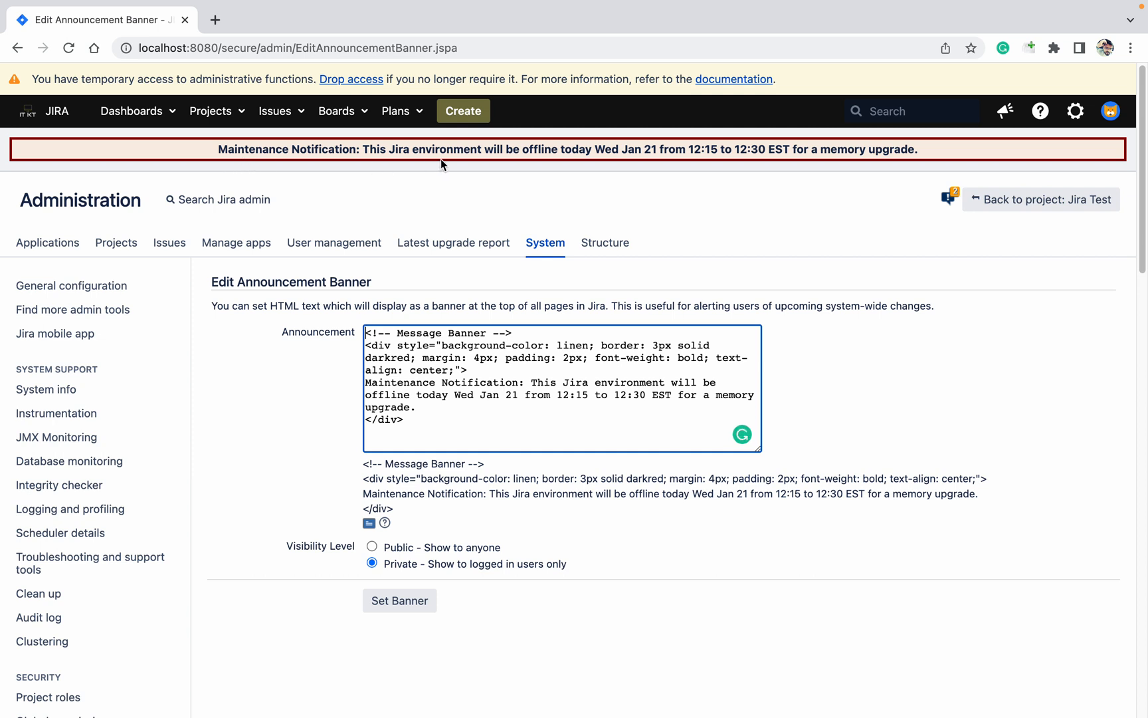
- Log out, reload the page and reach the login form without the private banner
click(1110, 110)
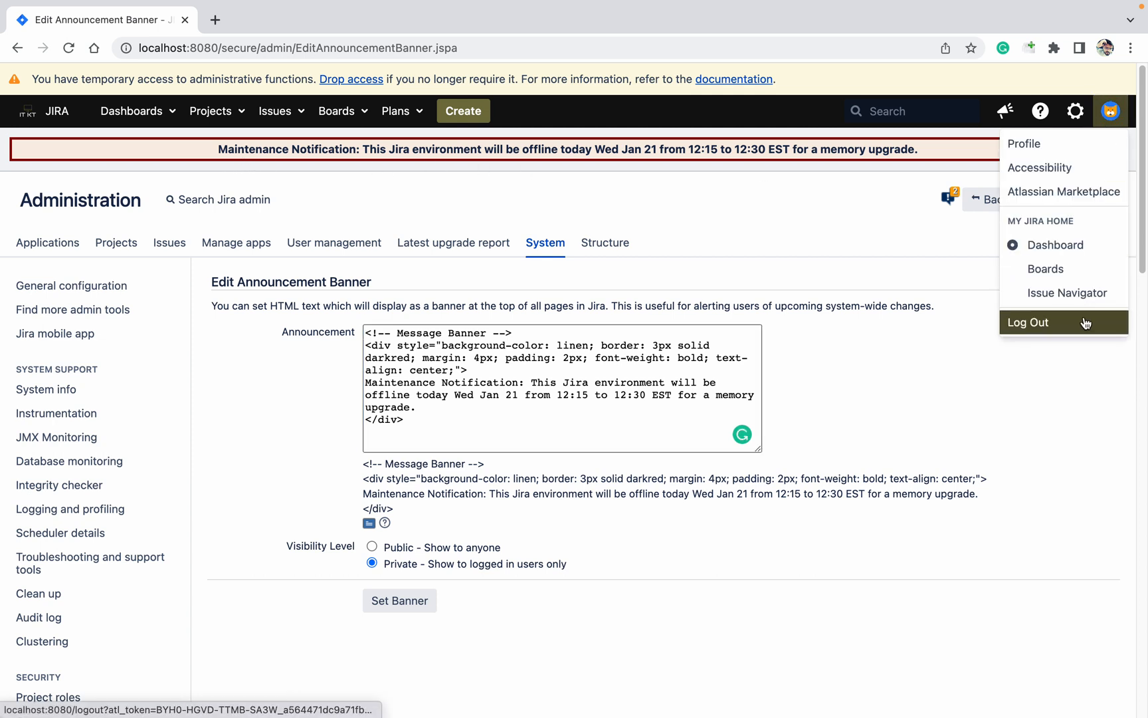
click(1028, 322)
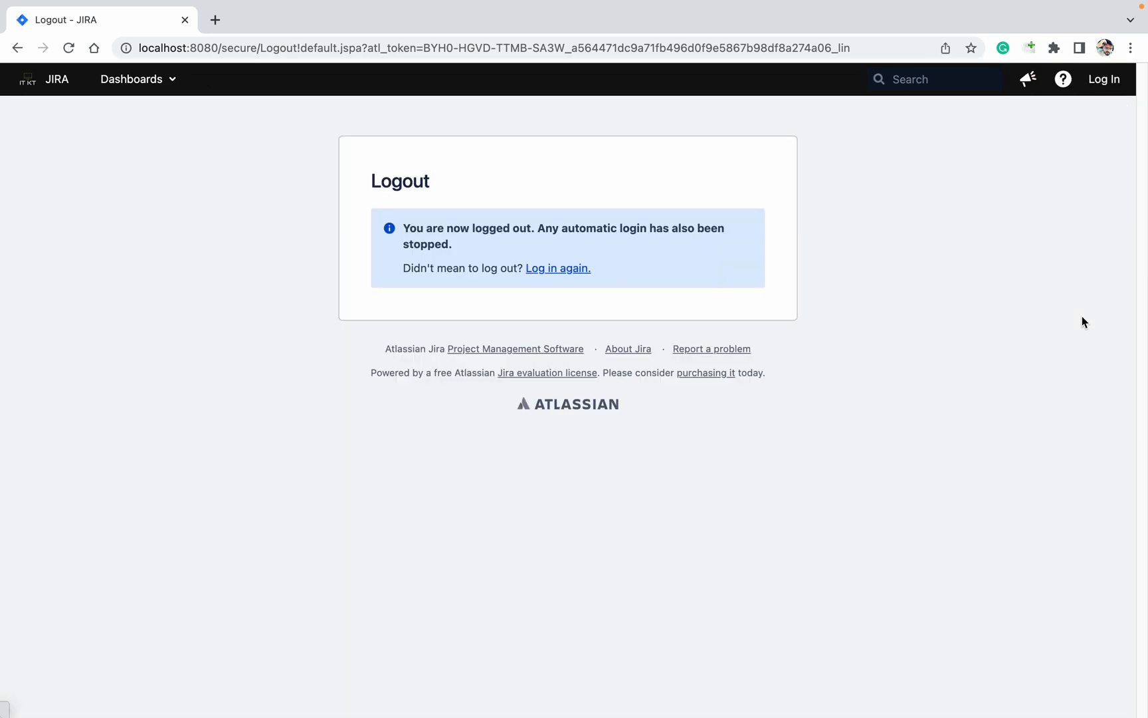
click(69, 48)
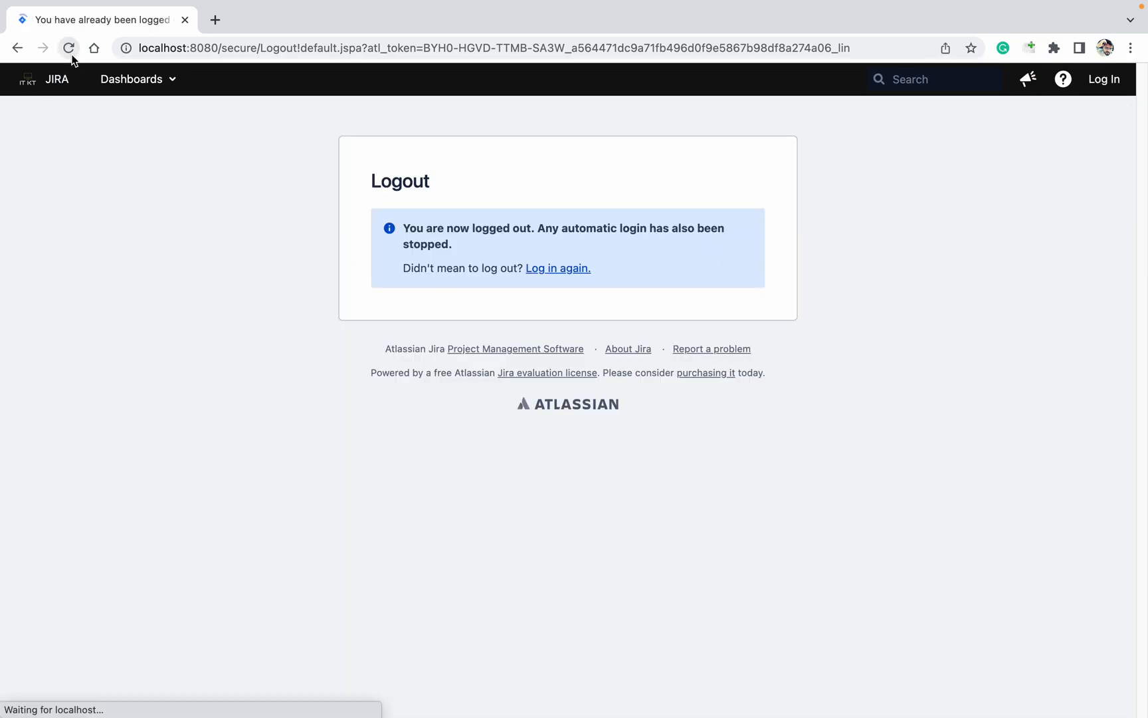
click(68, 47)
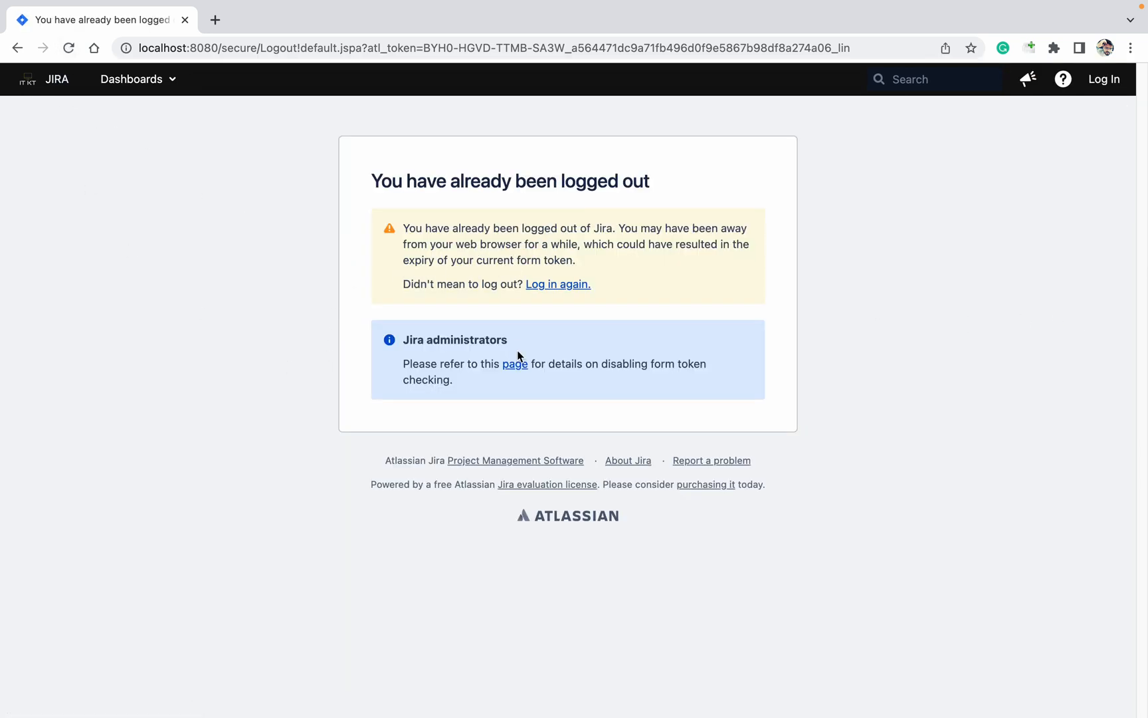
click(557, 285)
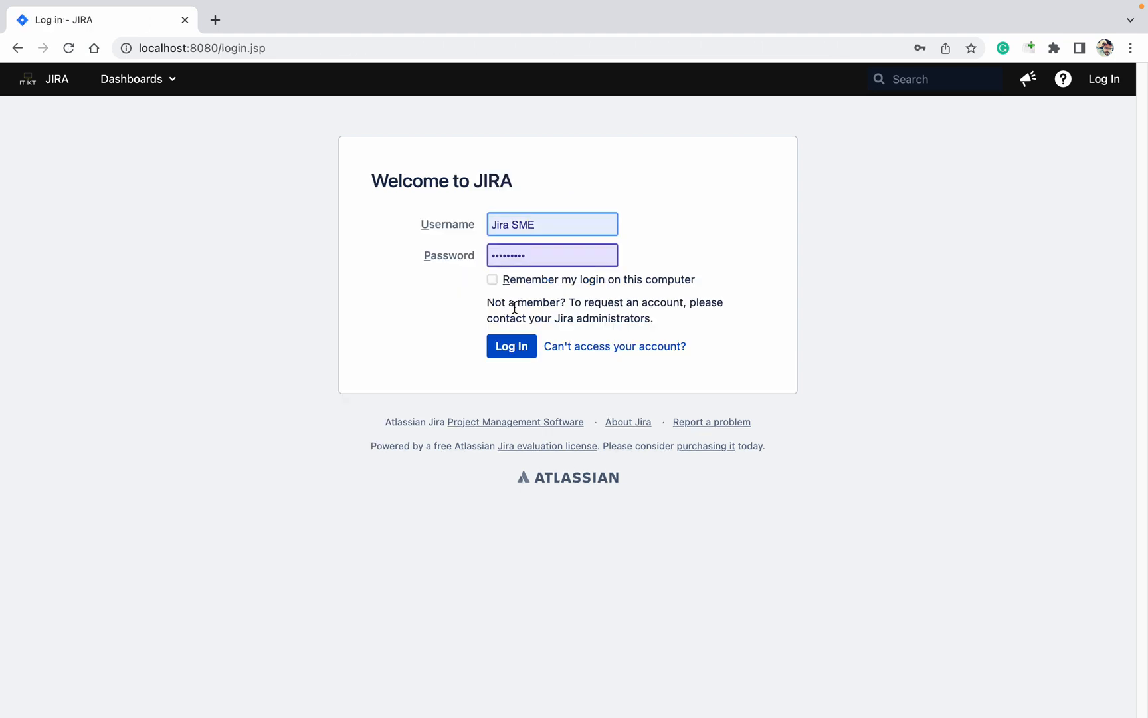
- Log back in and confirm administrator access with the password to reopen System settings
click(511, 346)
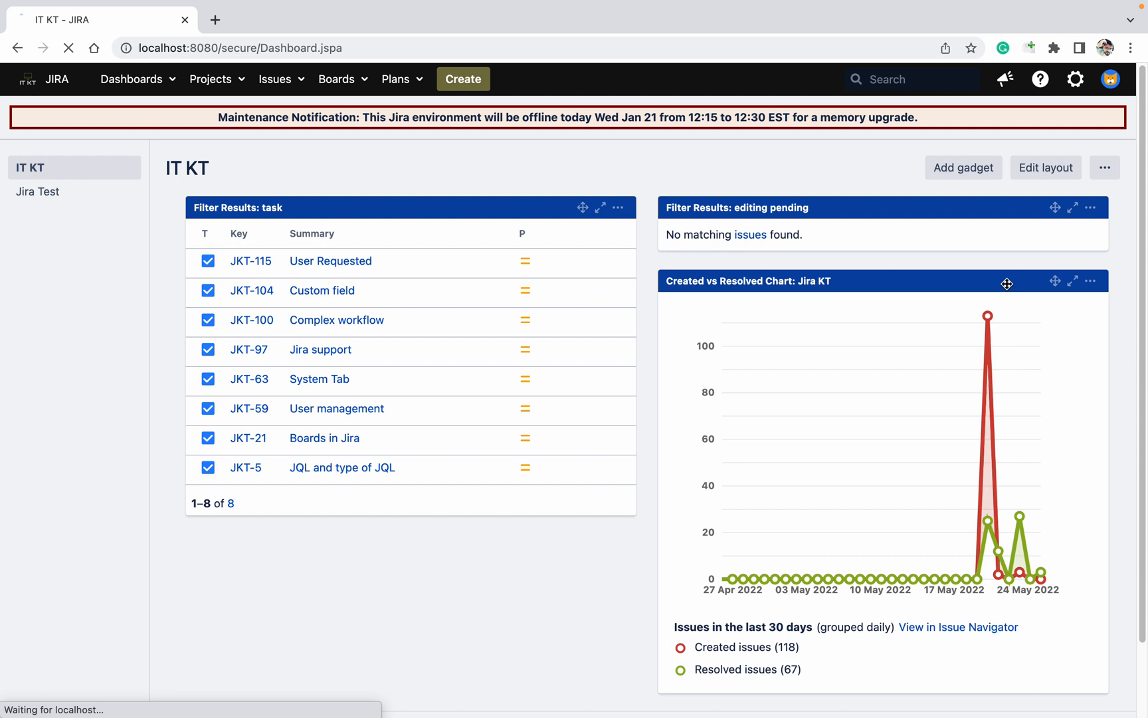
click(1075, 80)
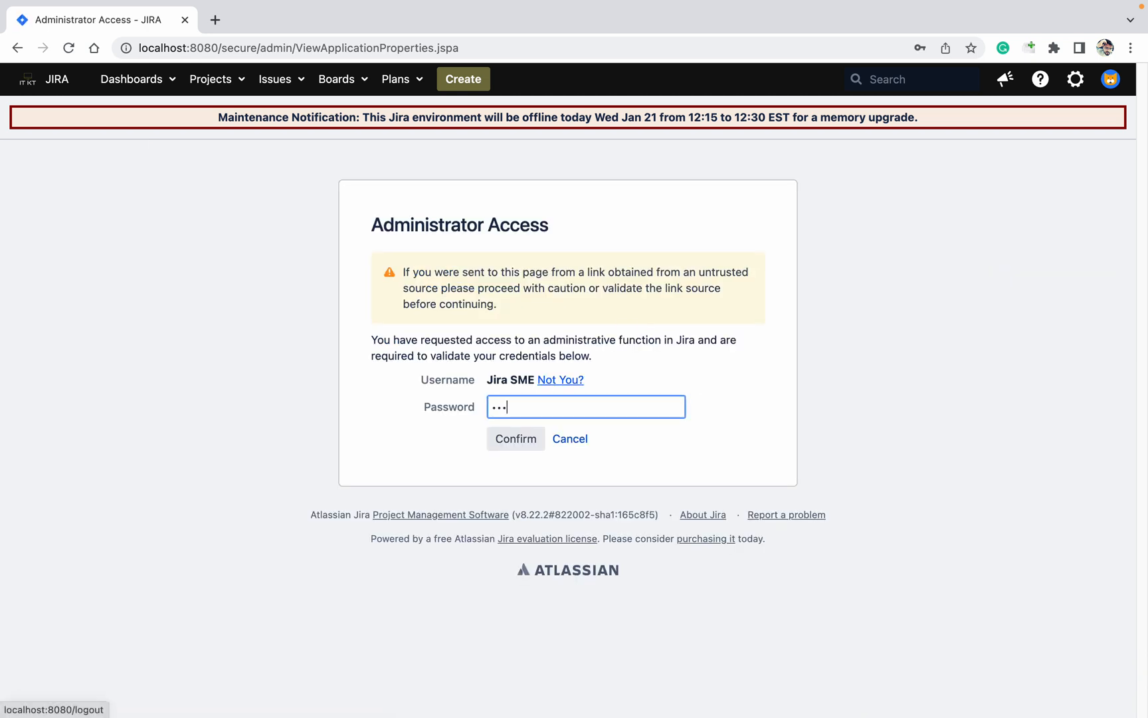
text(password)
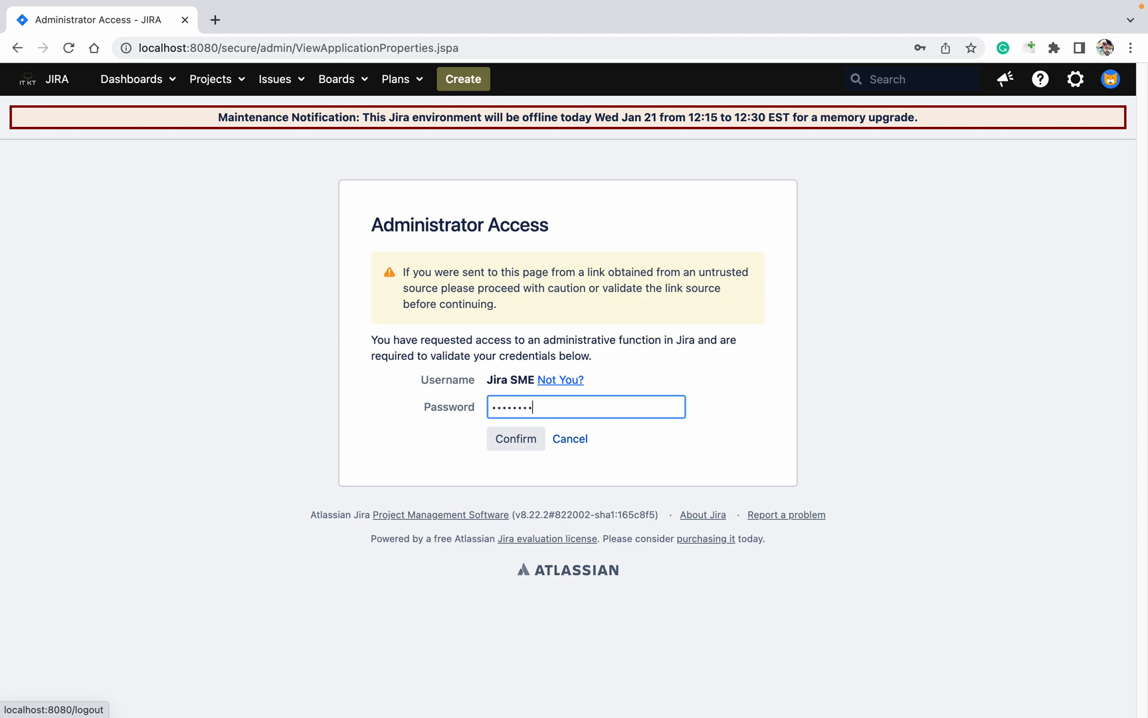
click(515, 437)
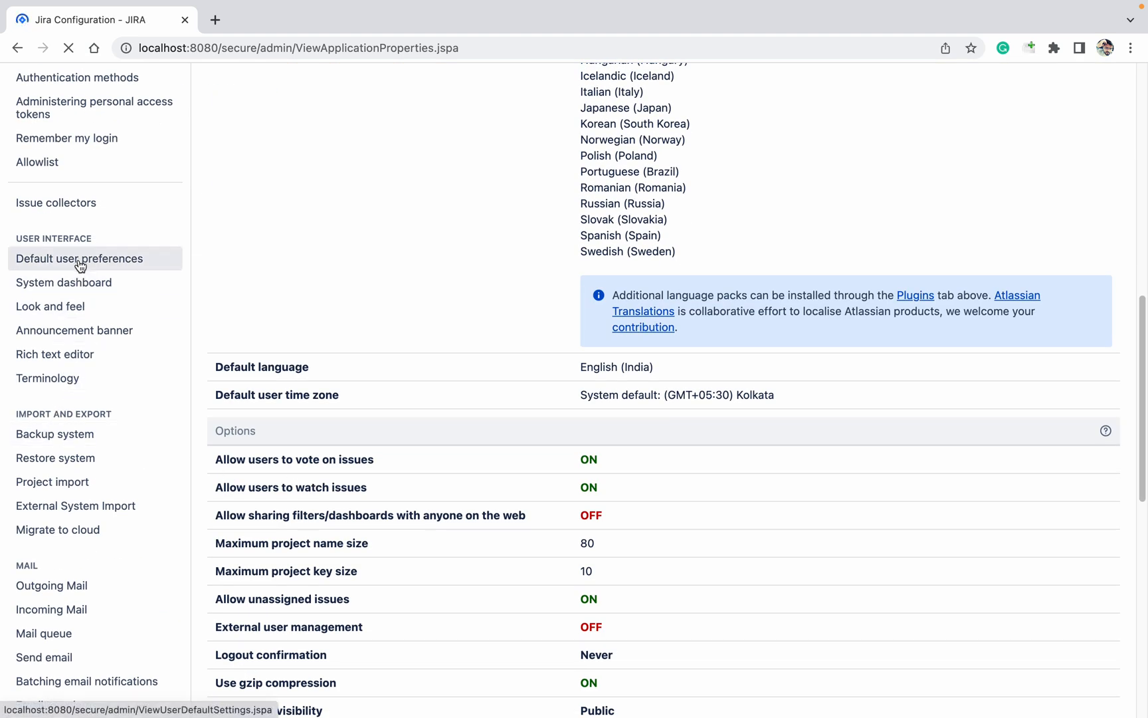
- Set the announcement banner visibility to 'Public - Show to anyone' and save it
click(74, 329)
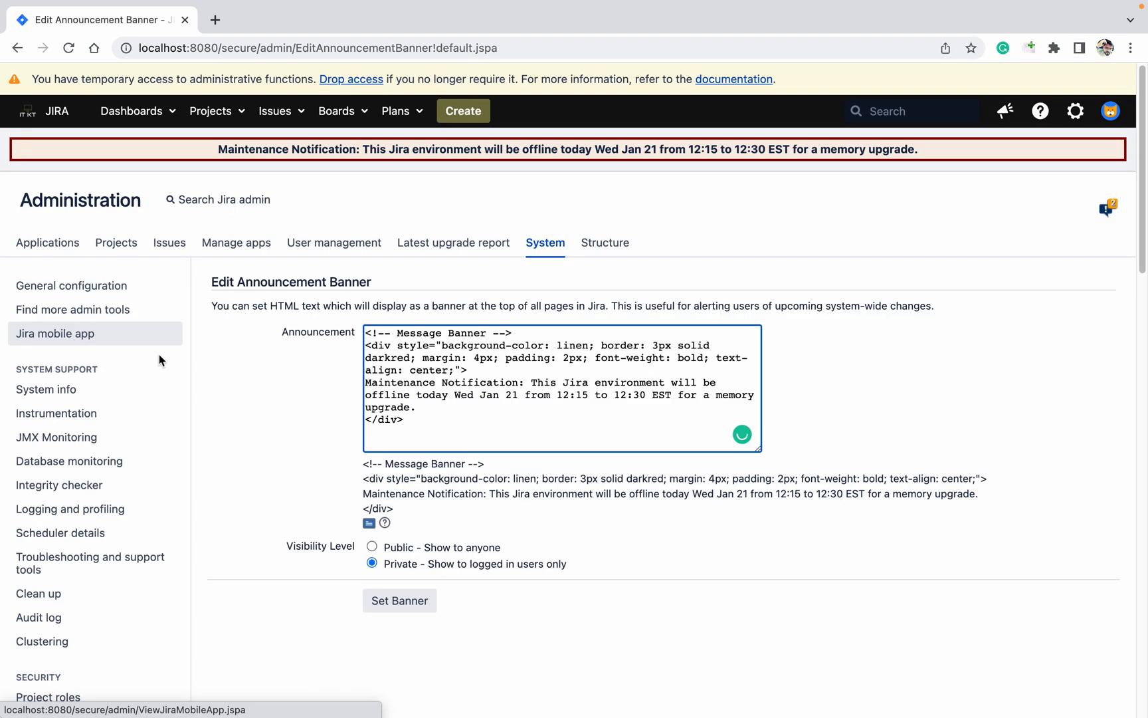
click(372, 547)
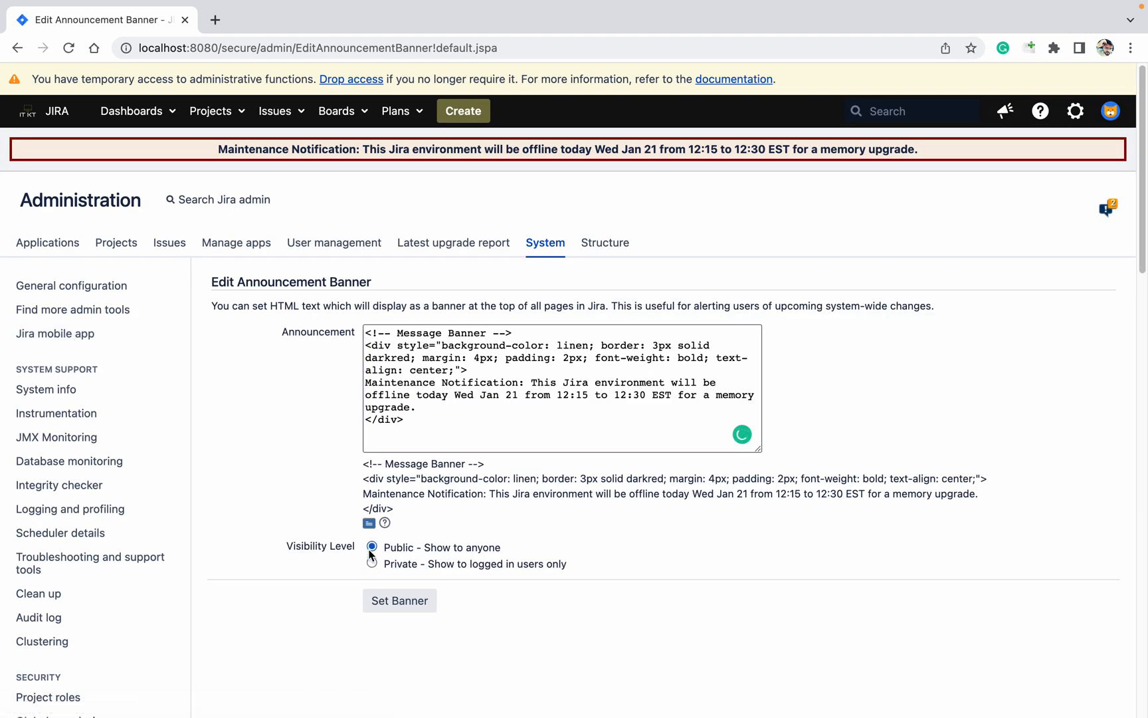
click(399, 601)
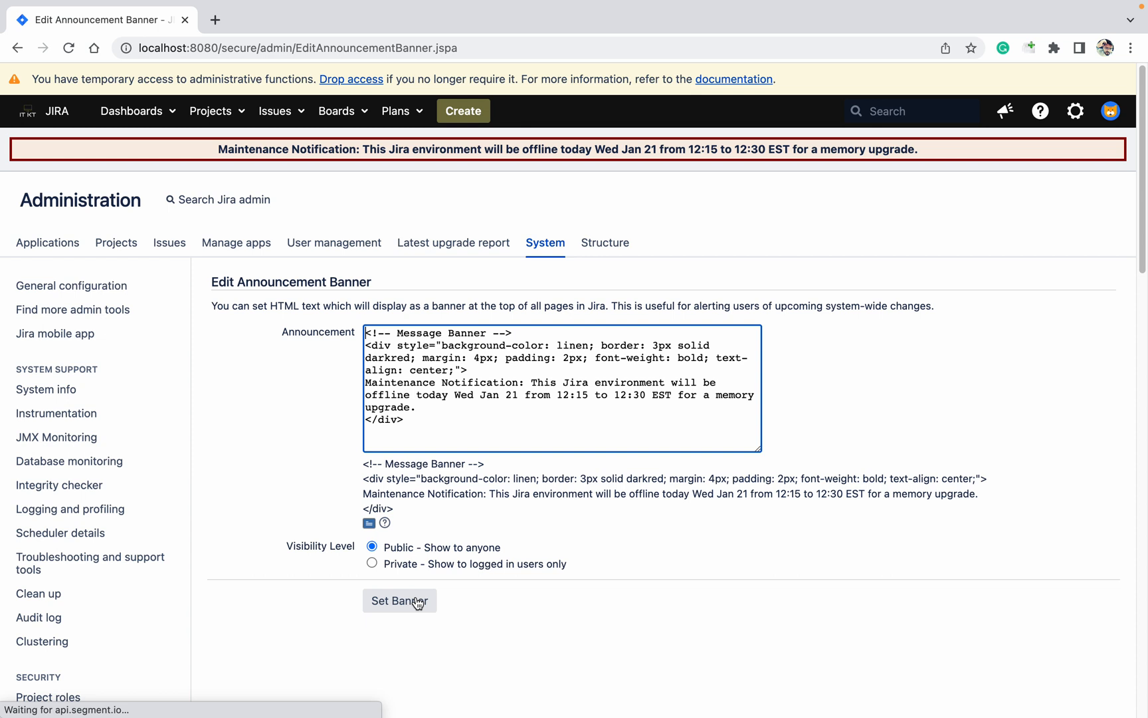
click(1110, 111)
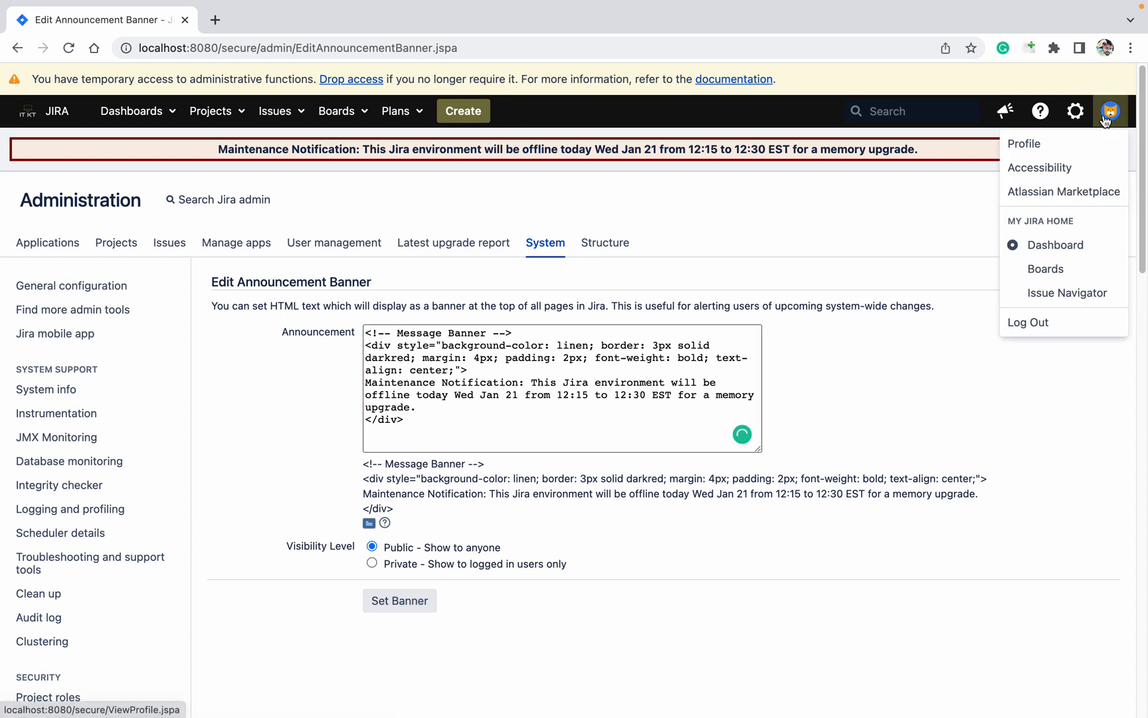
- Log out to see the public maintenance banner, then log back in to the dashboard
click(1027, 323)
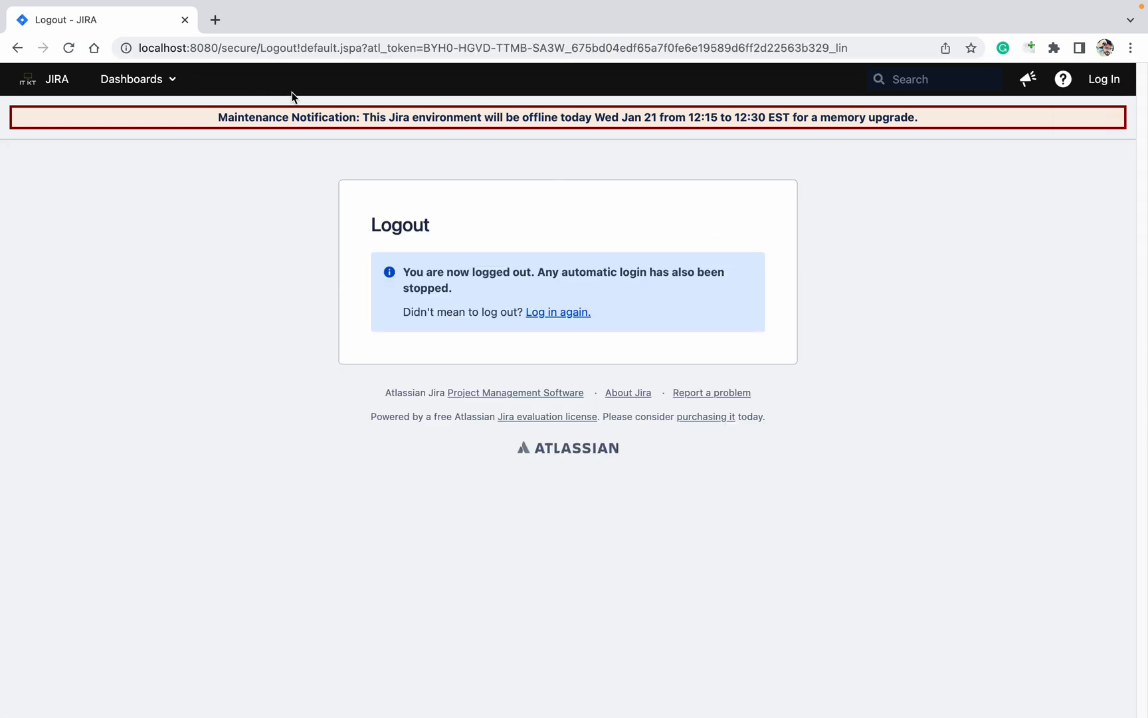
mouse_move(454, 108)
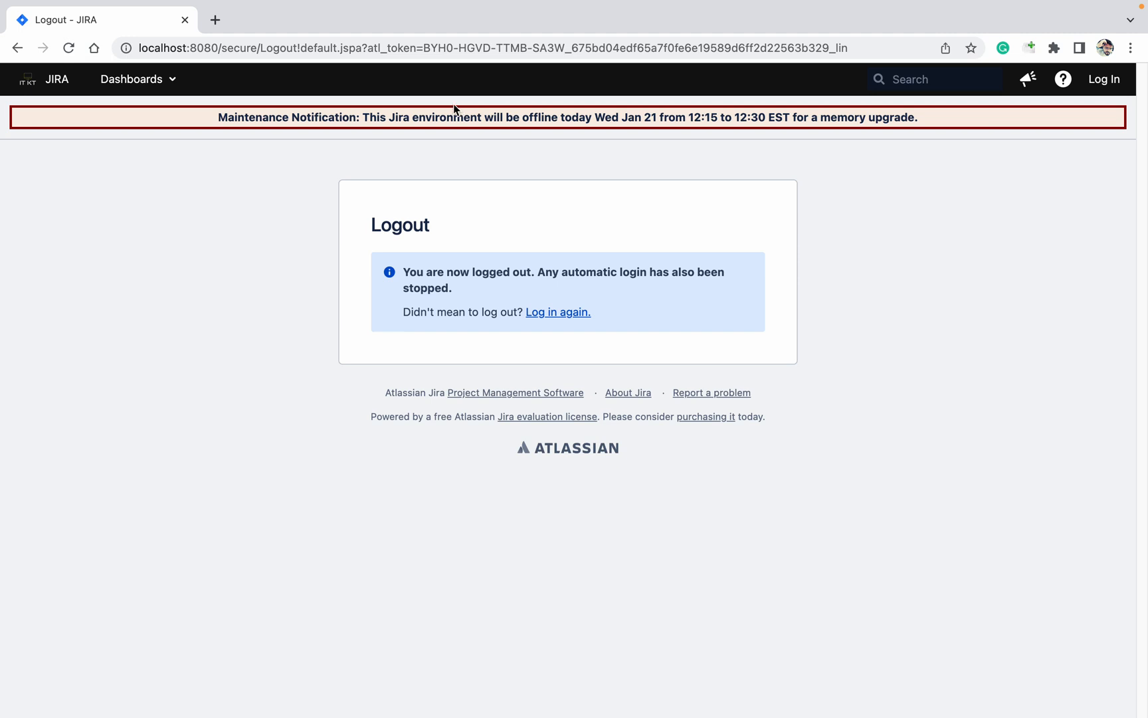
mouse_move(1104, 79)
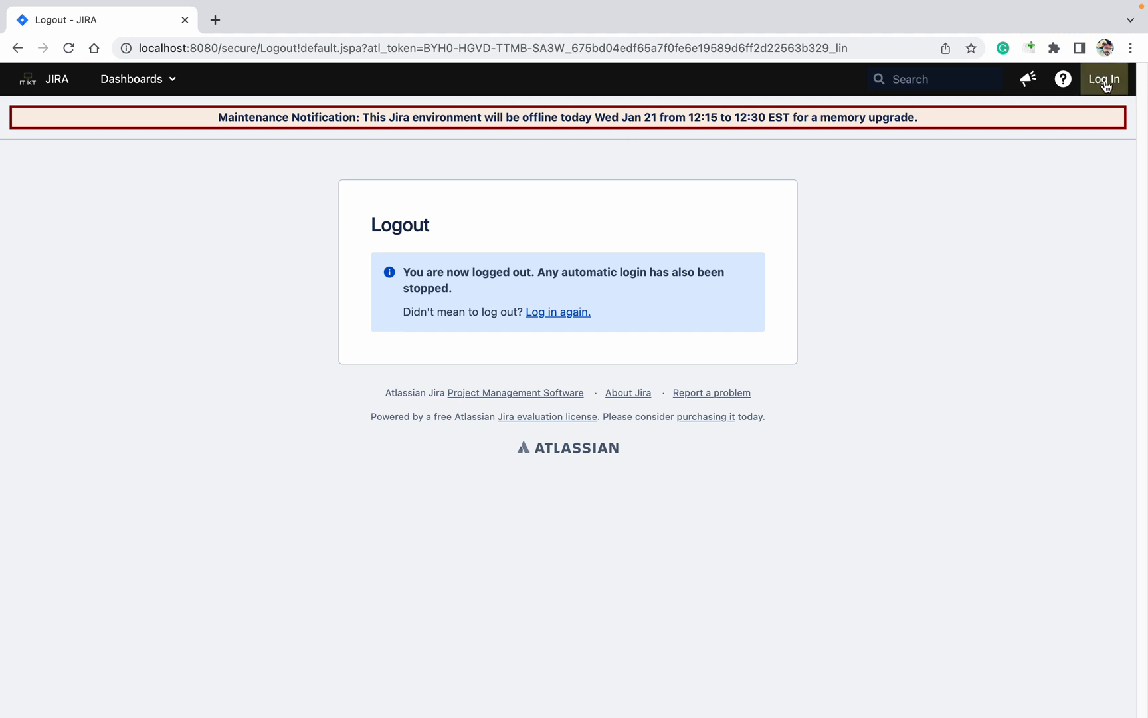
click(1104, 79)
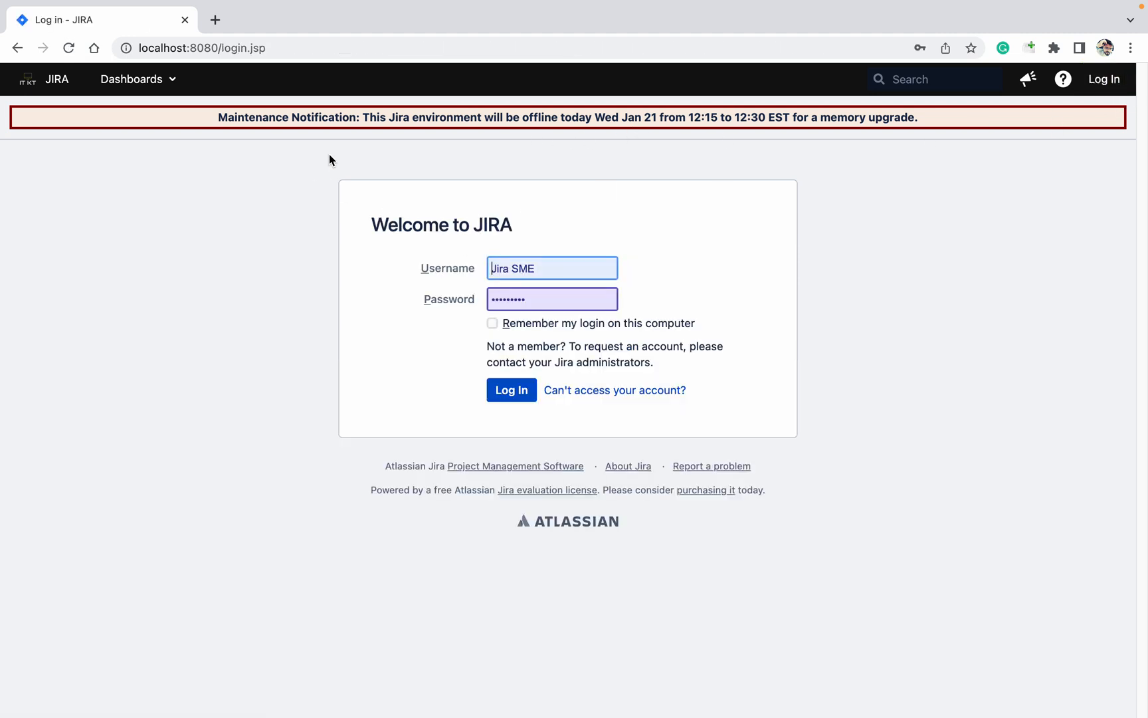
click(511, 390)
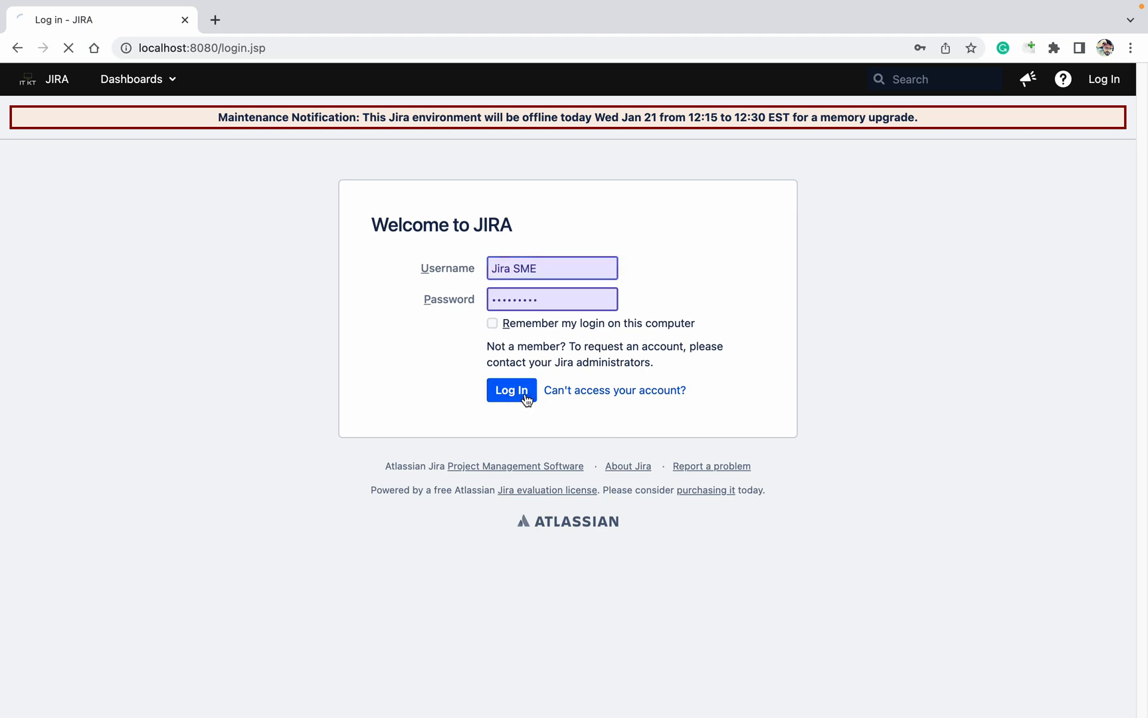
click(511, 389)
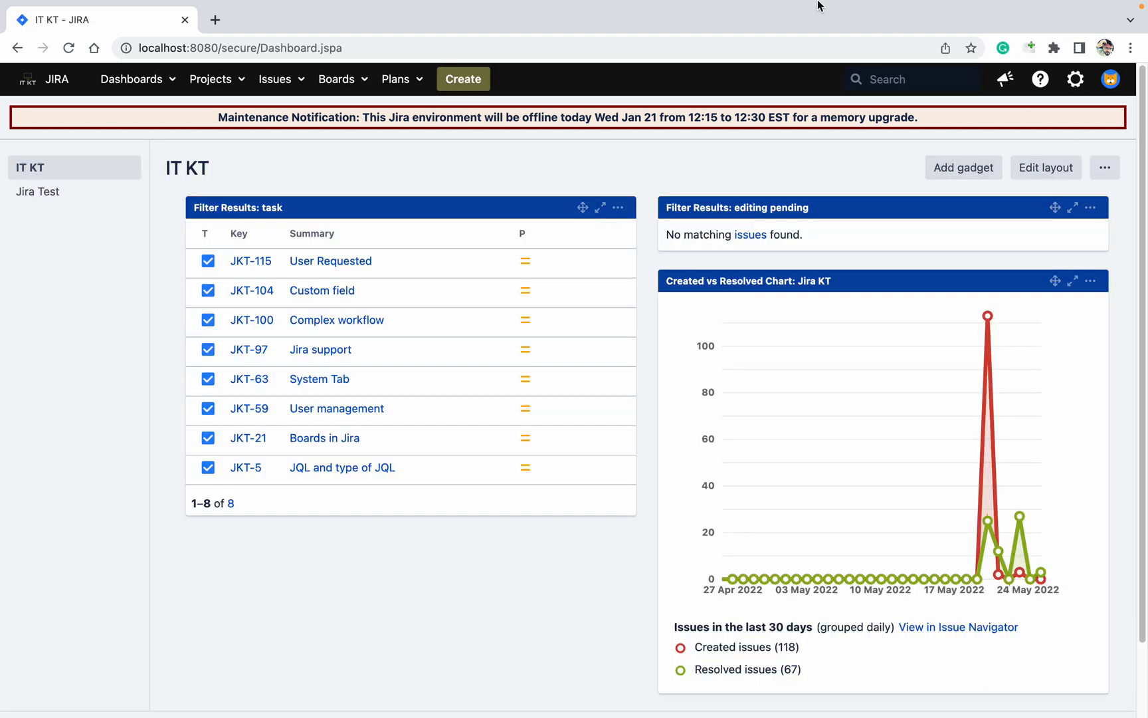